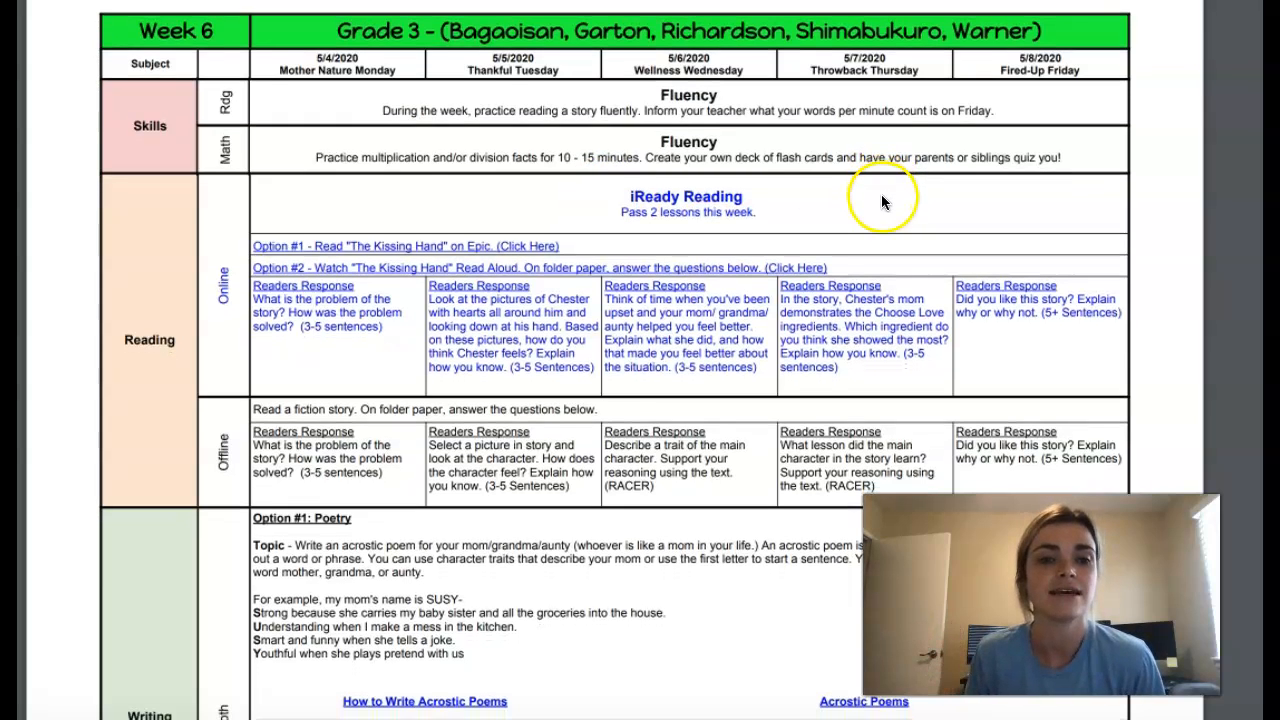
scroll(down, 3)
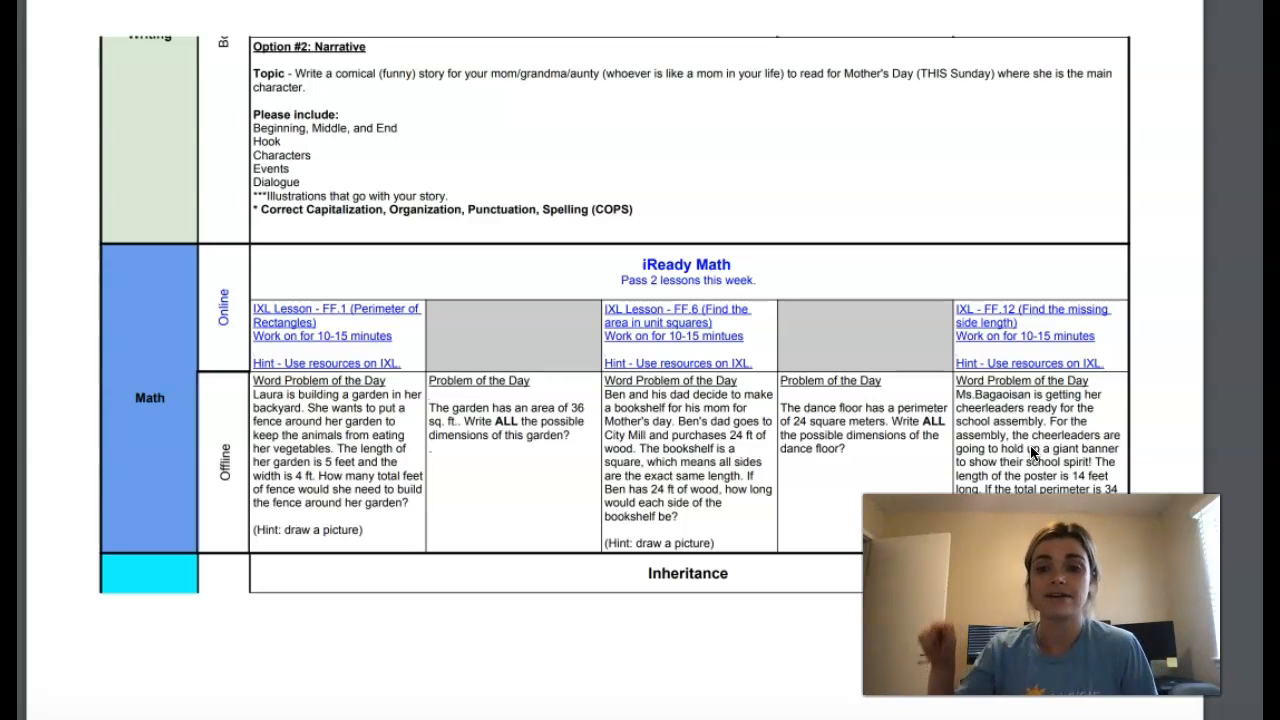
scroll(down, 3)
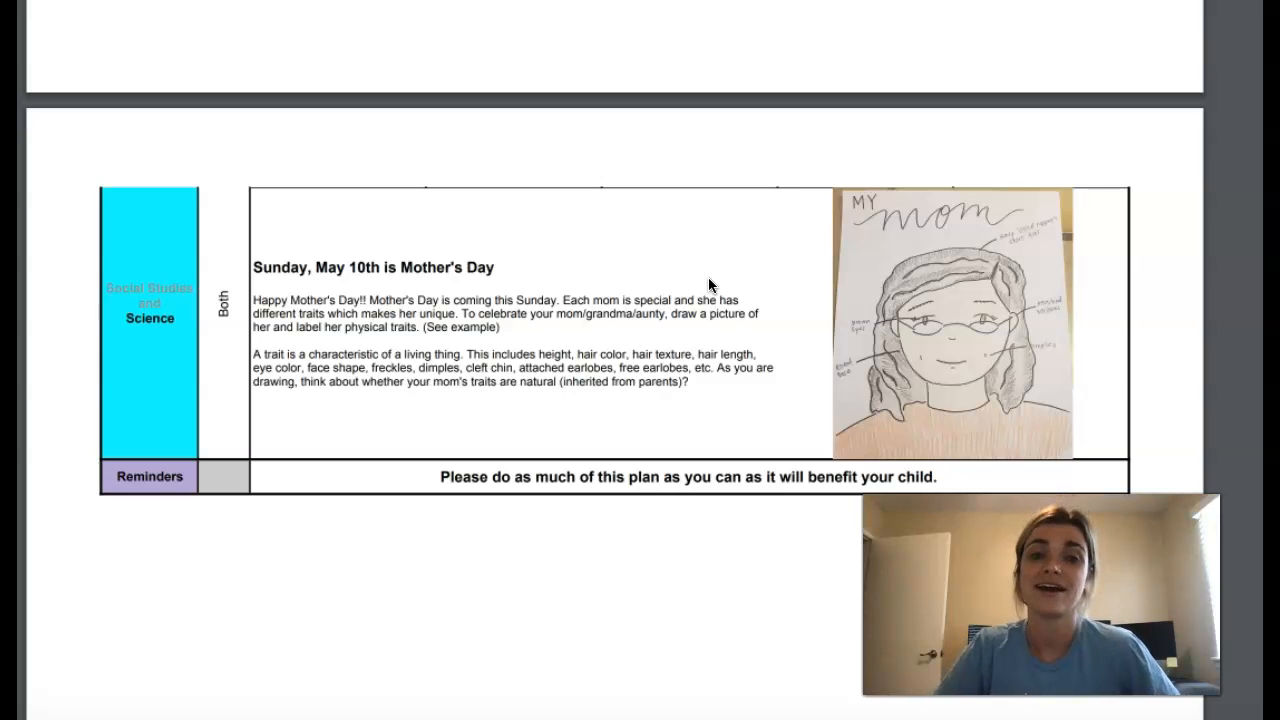